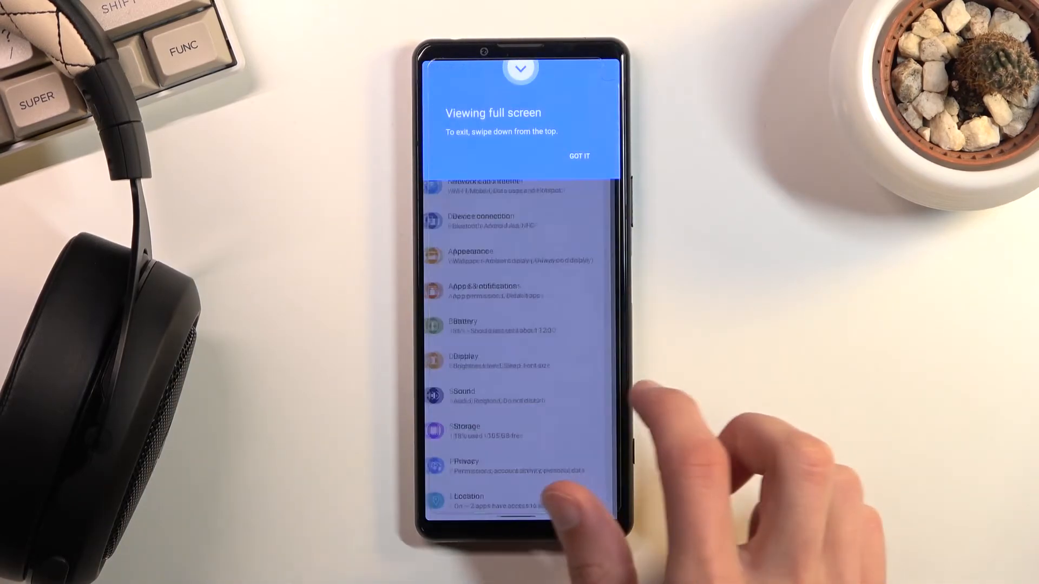
# - Dismiss the 'Viewing full screen' notice with GOT IT, restoring the main Settings list
pyautogui.click(578, 156)
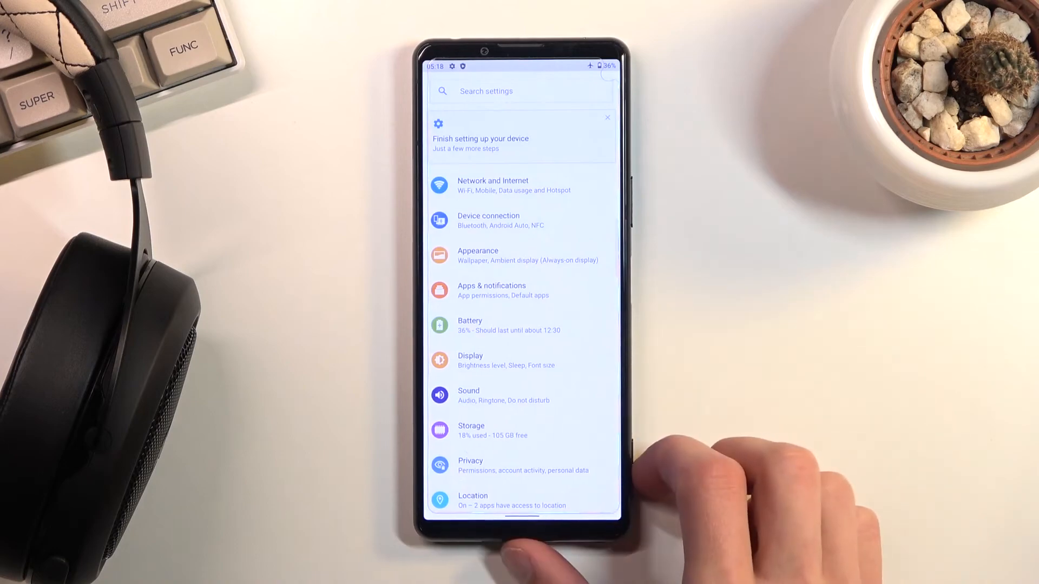